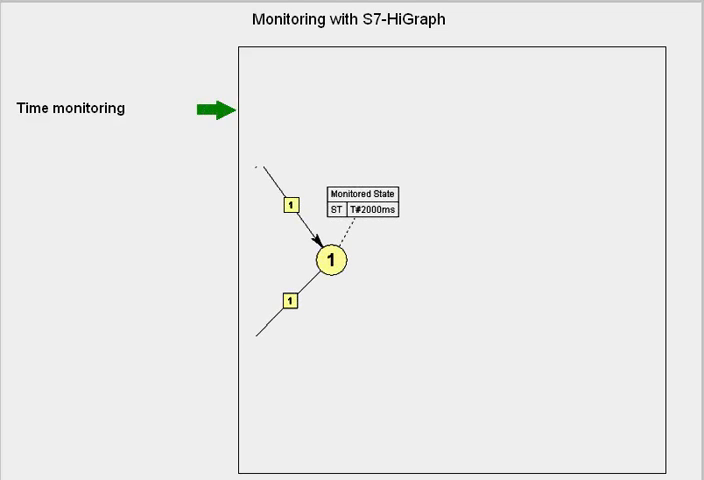
# - Advance the slide to the time monitoring step: state 1 with Monitored State ST T#2000ms
pyautogui.click(364, 208)
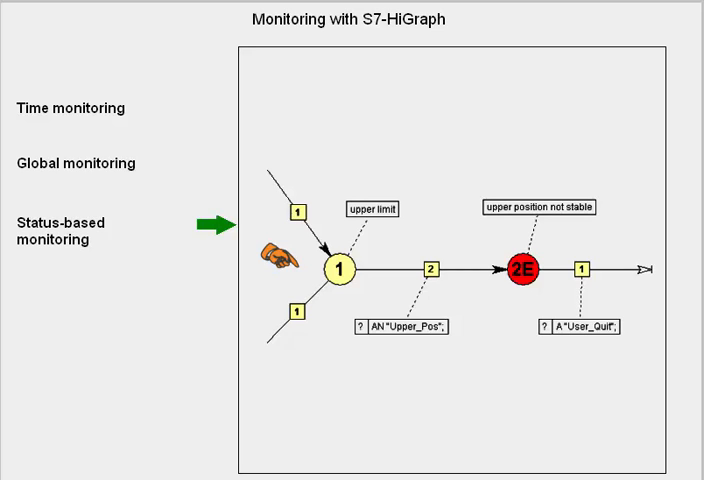
pyautogui.moveTo(478, 258)
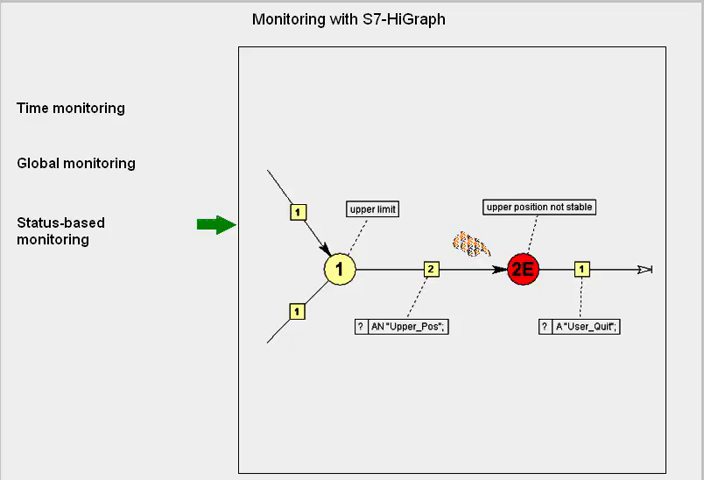